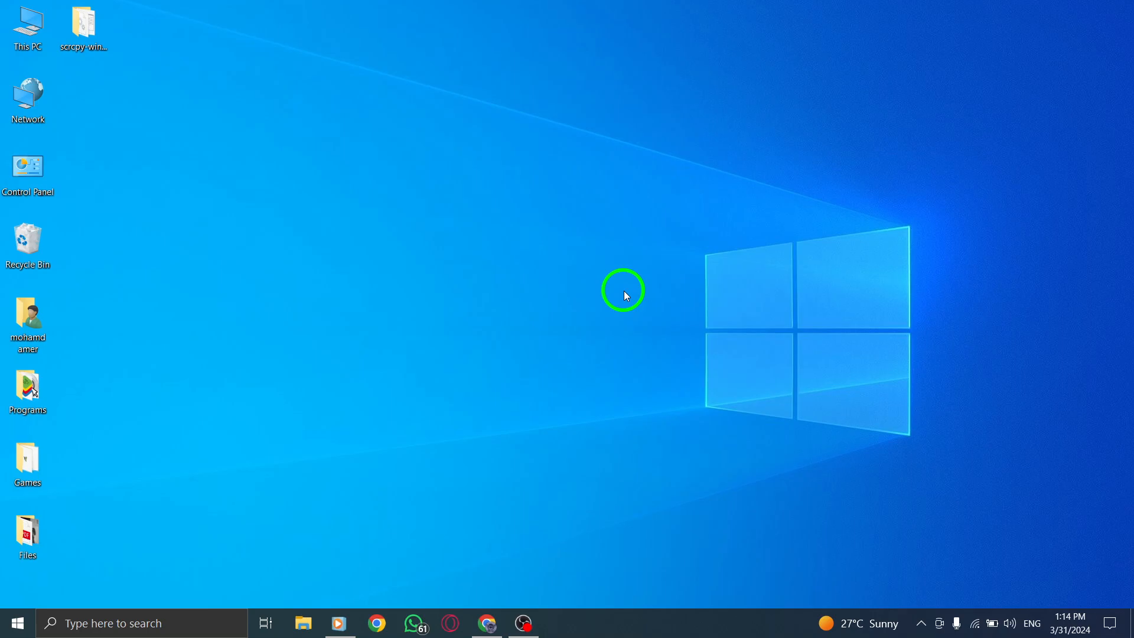
mouse_move(479, 622)
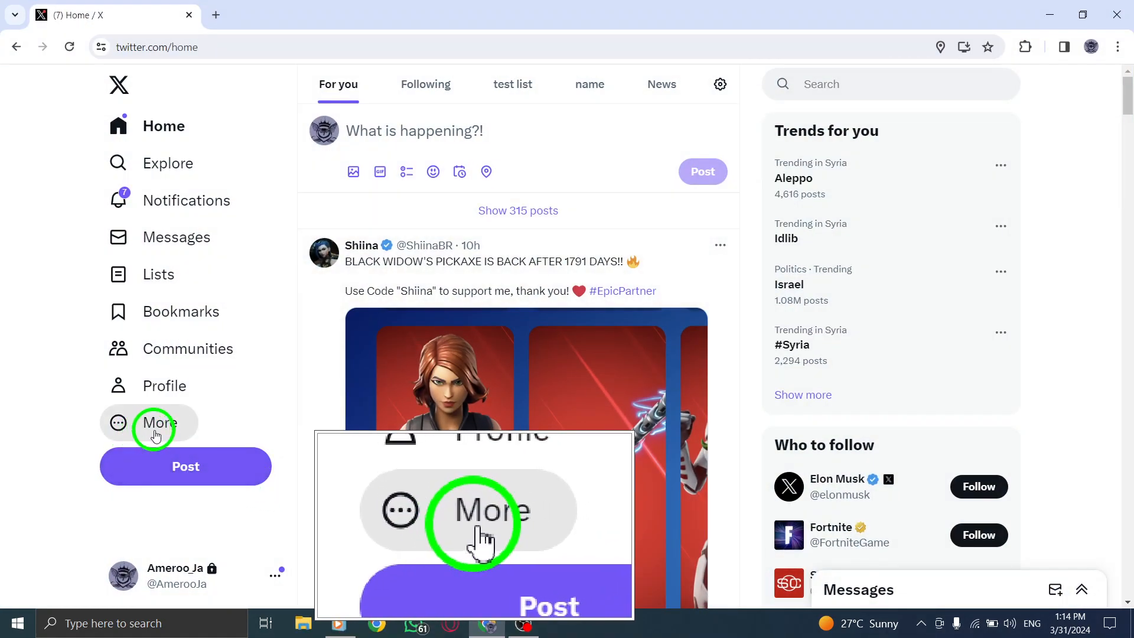
Step: Open Settings and privacy from the More menu in the sidebar
left_click(156, 422)
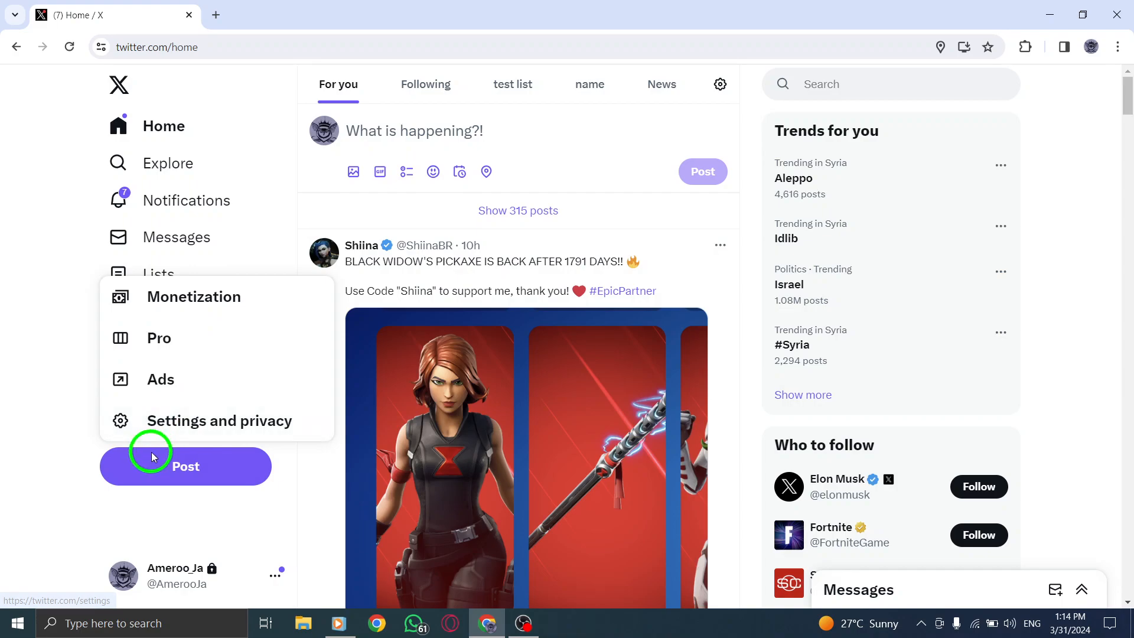
mouse_move(148, 434)
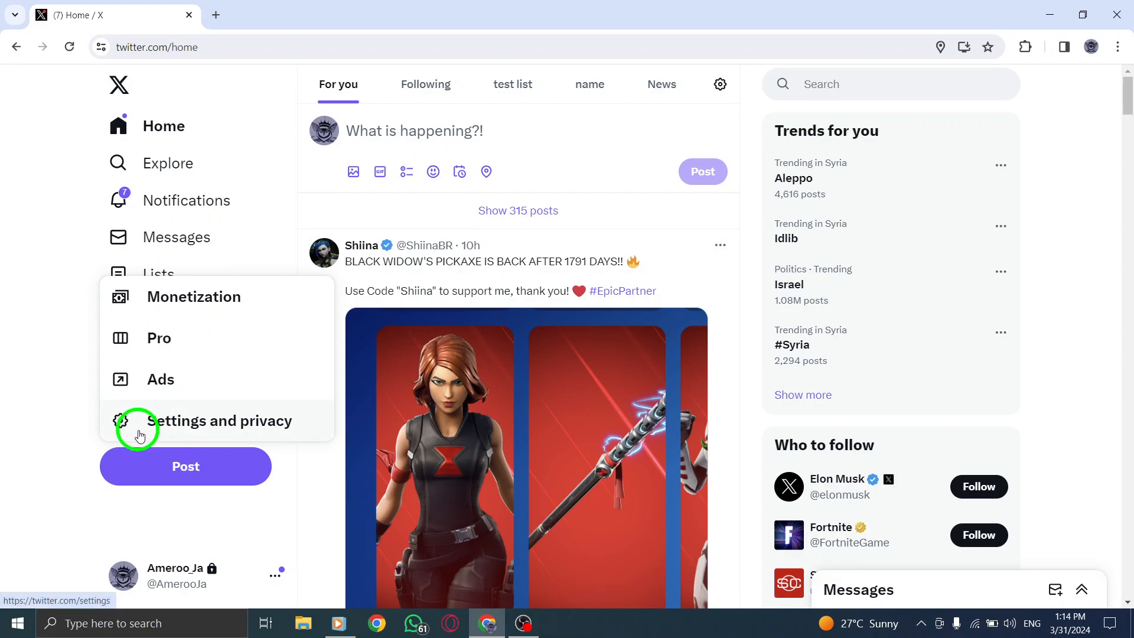
left_click(210, 420)
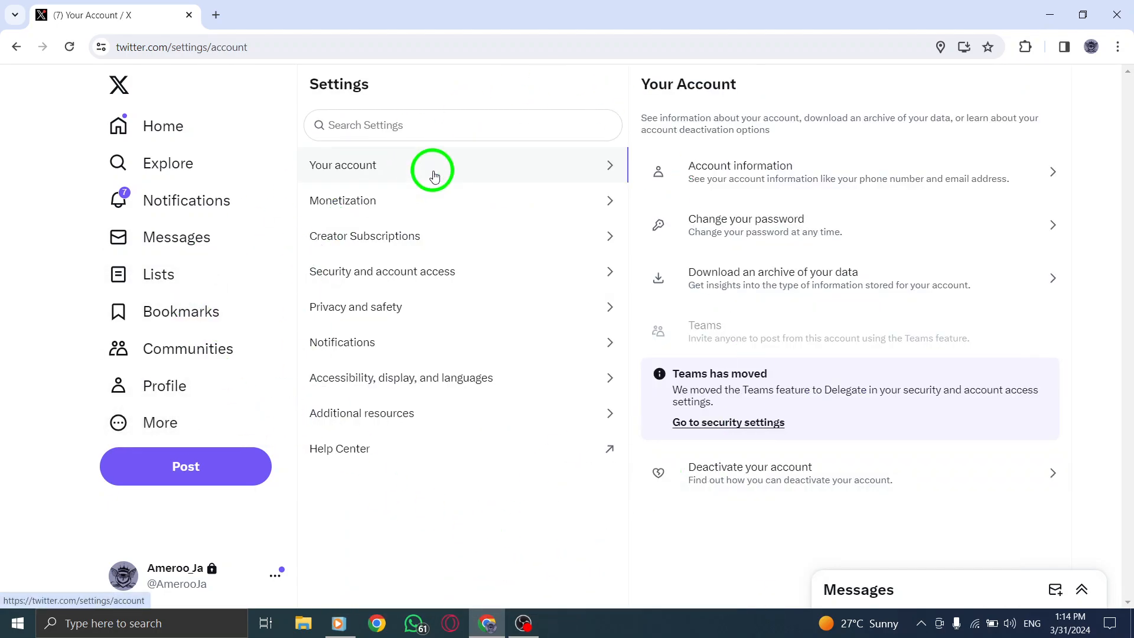
mouse_move(293, 390)
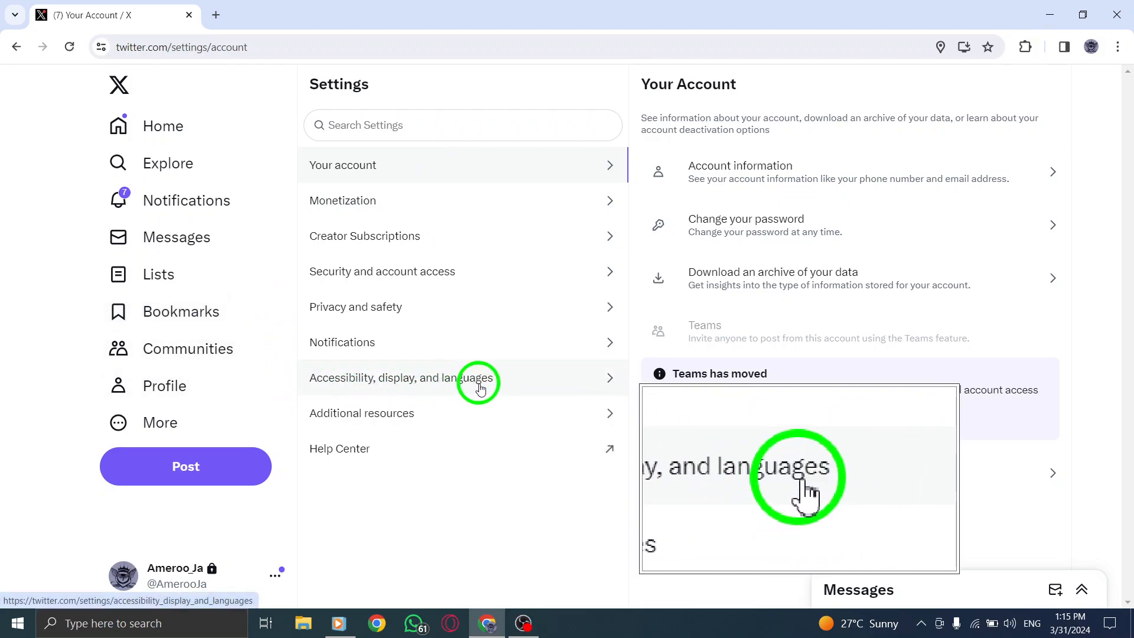
Step: Navigate through Accessibility, display, and languages and Data usage to Autoplay
left_click(401, 378)
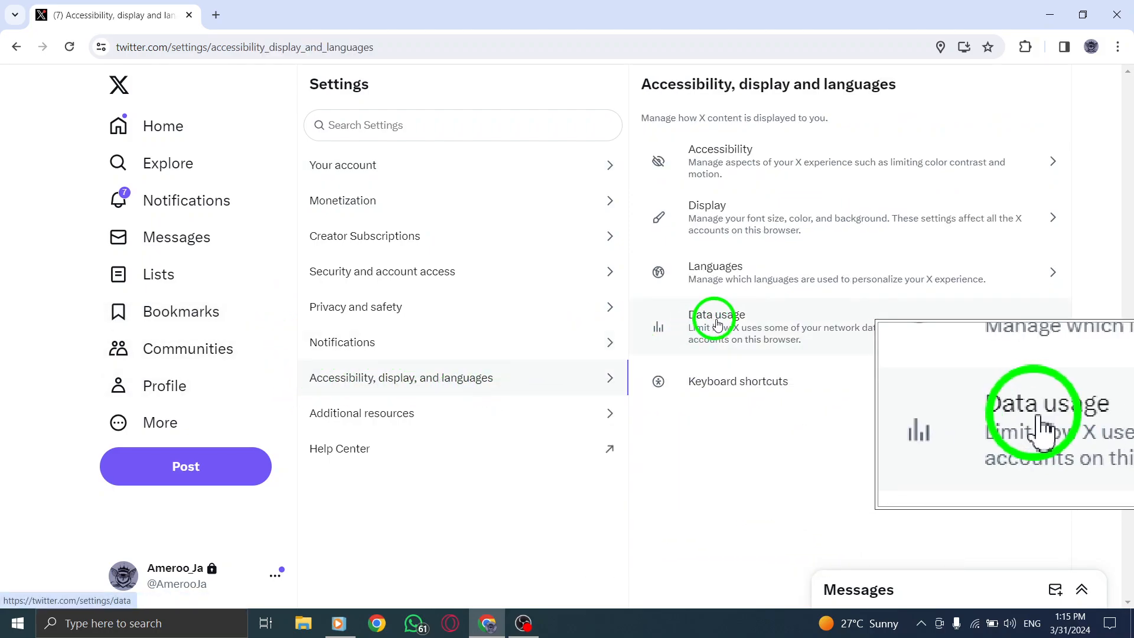
left_click(716, 315)
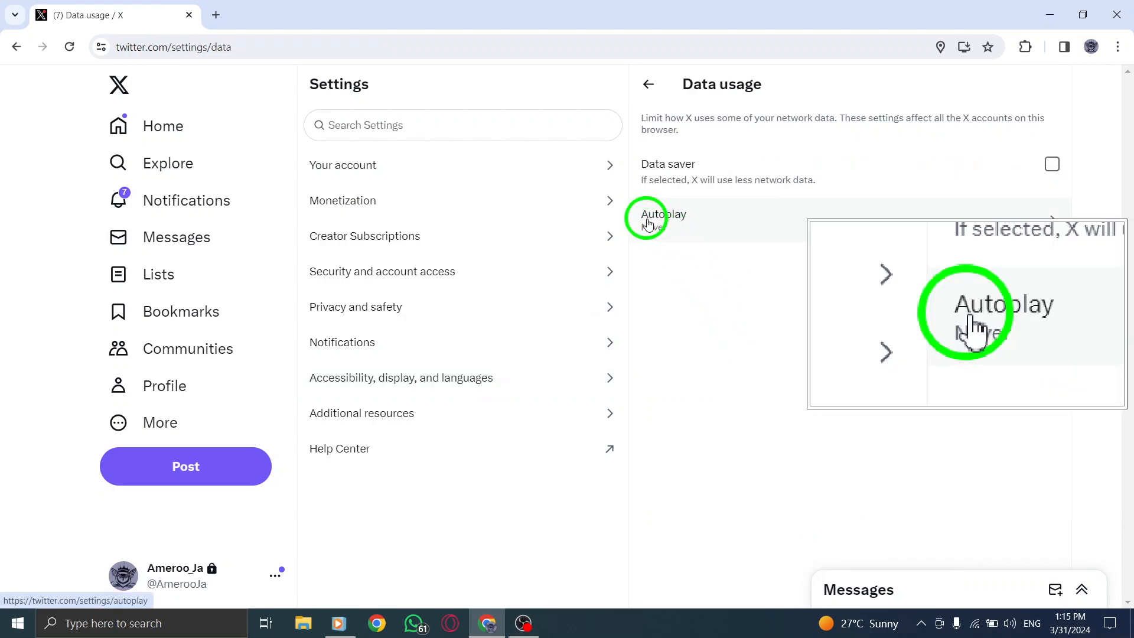
left_click(663, 215)
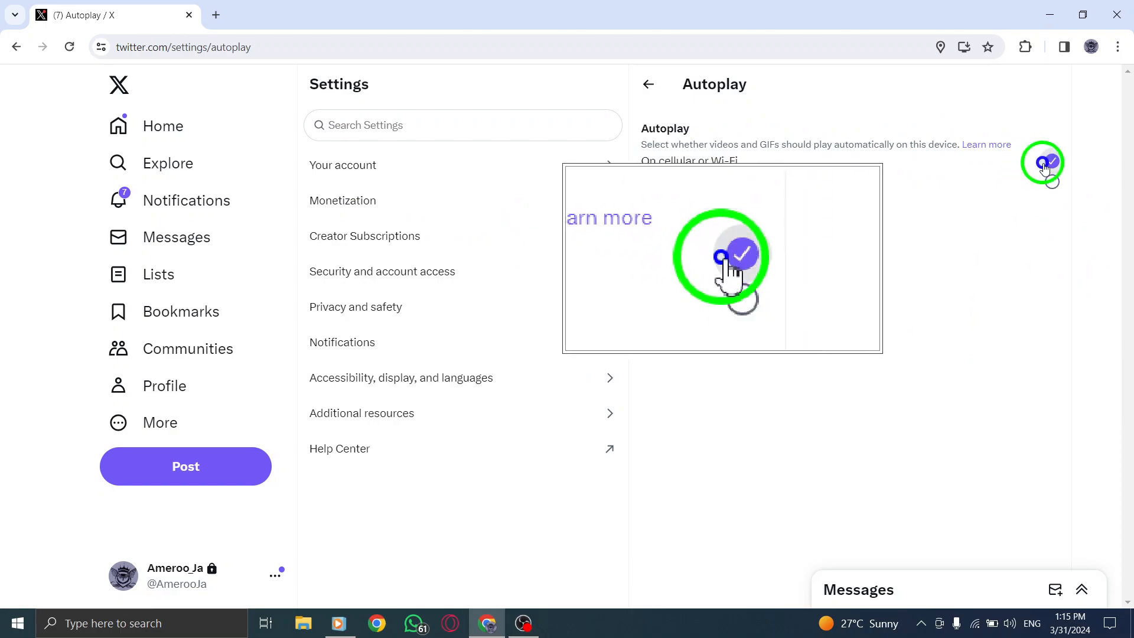
Step: Choose 'On cellular or Wi-Fi' for video autoplay and confirm it
left_click(1052, 161)
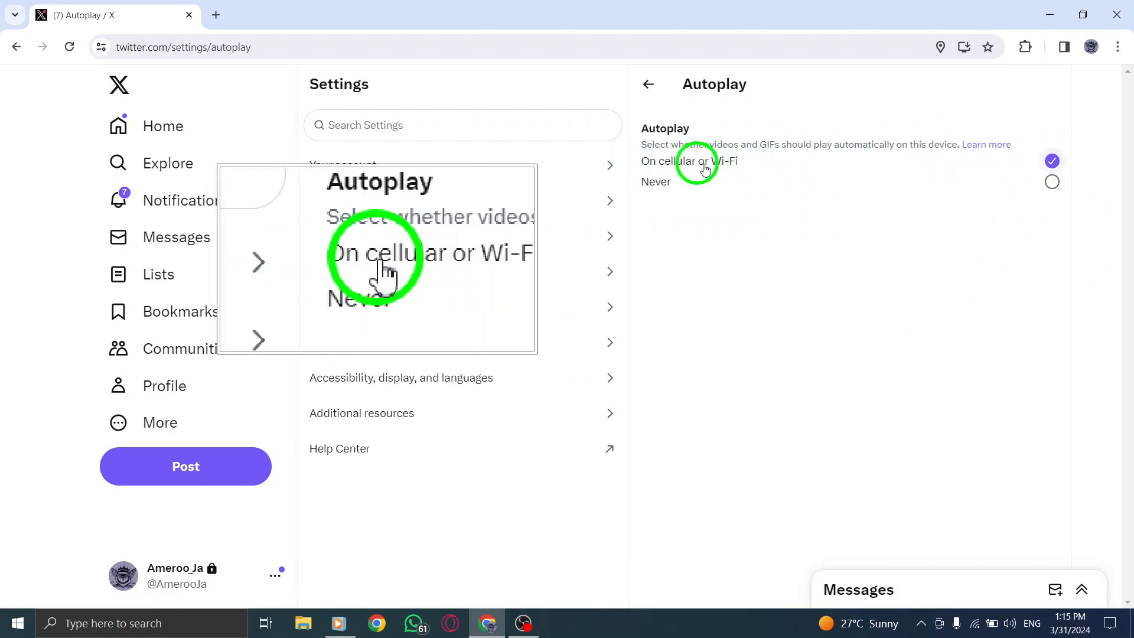
left_click(163, 126)
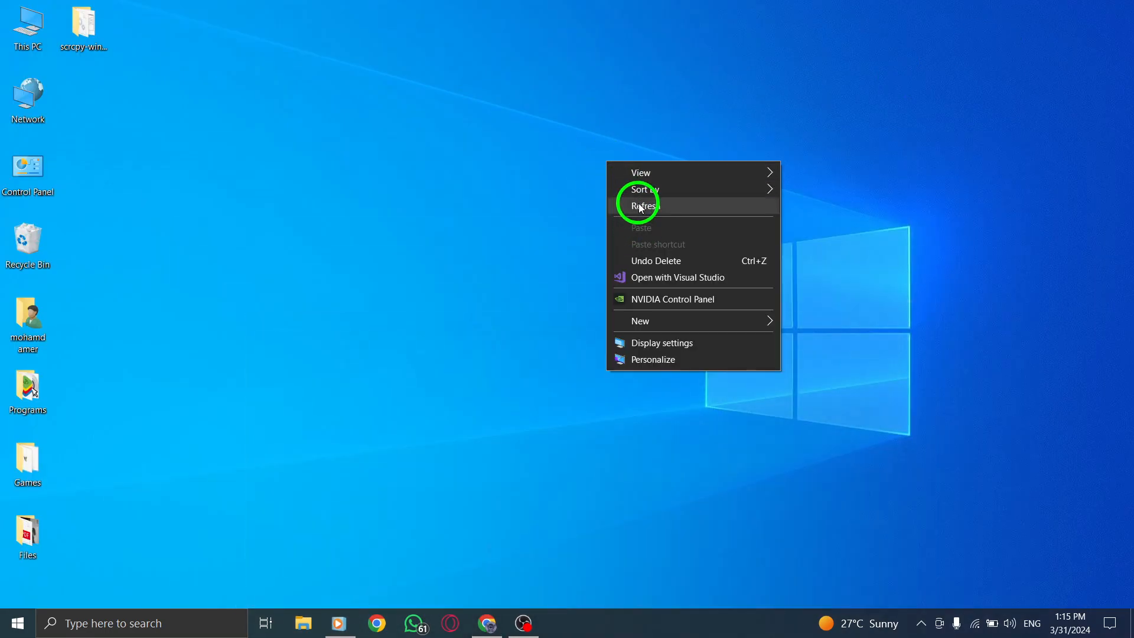
left_click(643, 206)
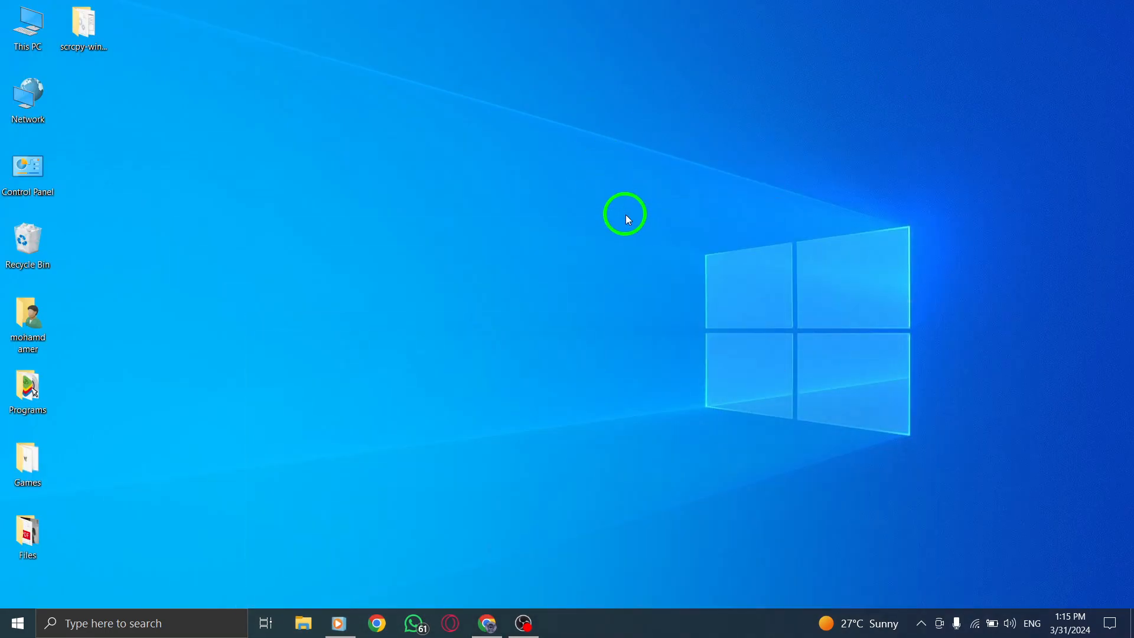